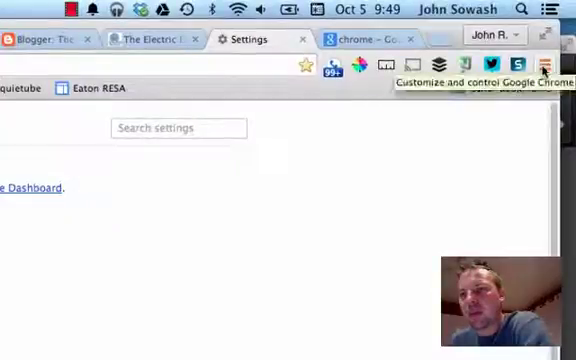
# Step: Open the Chrome menu and scroll Settings down to the People section's Add person option
pyautogui.click(557, 64)
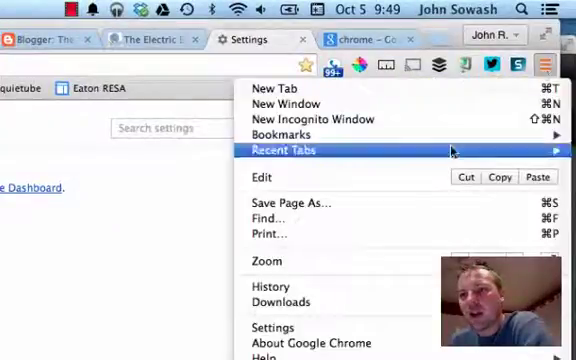
pyautogui.moveTo(158, 323)
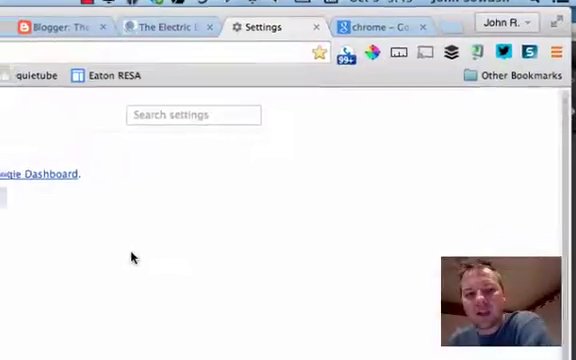
pyautogui.scroll(-3)
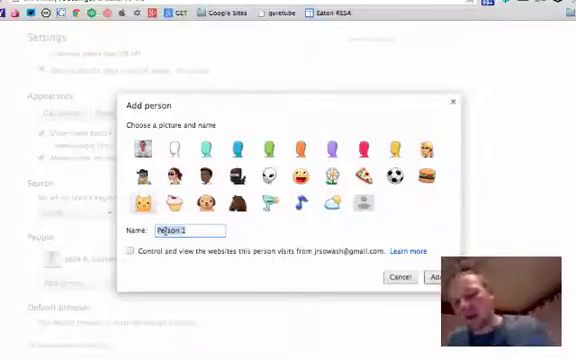
# Step: Name the new person 'School' with the cloud avatar and add the profile
pyautogui.write('School')
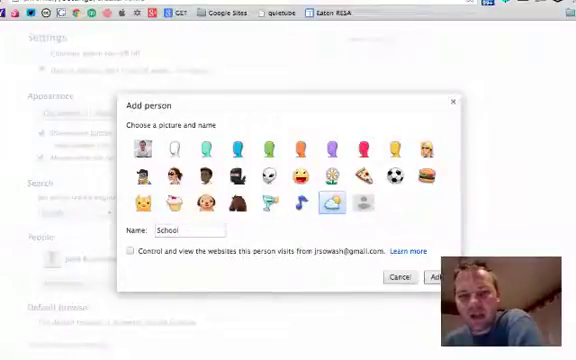
pyautogui.click(440, 277)
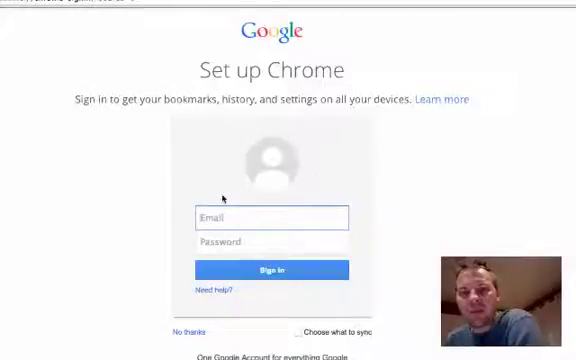
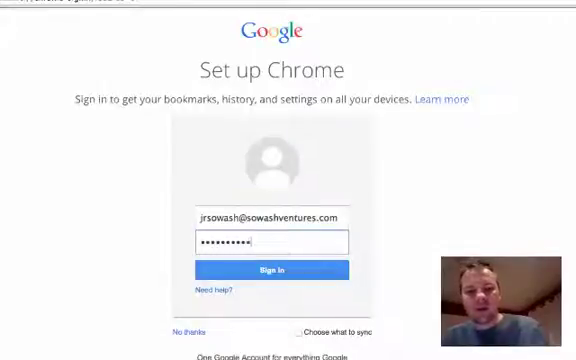
# Step: Sign in with the jrs@…ventures.com Google Apps email and password
pyautogui.click(270, 270)
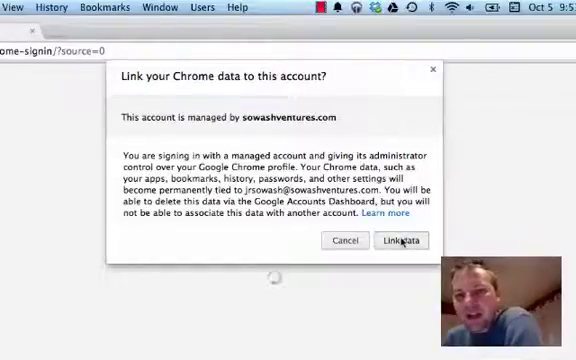
# Step: Choose Link data to tie Chrome data to the managed account
pyautogui.click(402, 240)
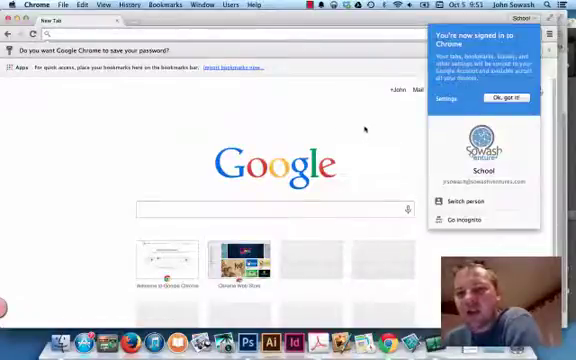
# Step: Dismiss the signed-in notice with 'Ok, got it'
pyautogui.click(500, 100)
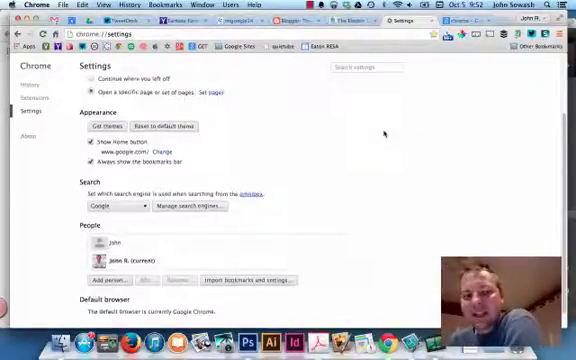
# Step: Scroll Settings to the sign-in section showing the original Gmail account
pyautogui.scroll(-3)
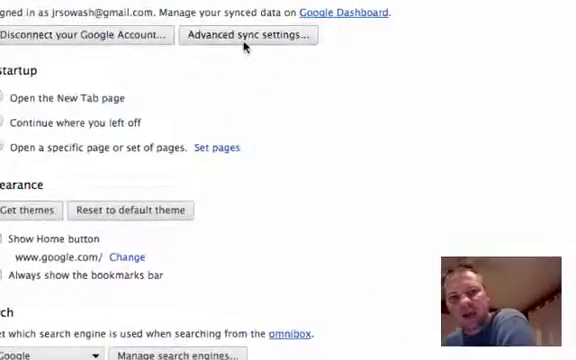
# Step: Review Advanced sync settings, confirming Sync everything is on with all data types checked
pyautogui.click(246, 35)
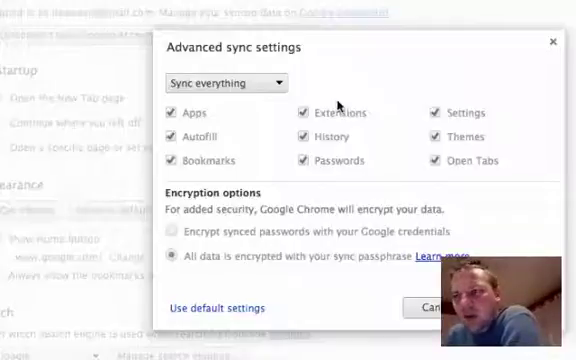
pyautogui.moveTo(302, 147)
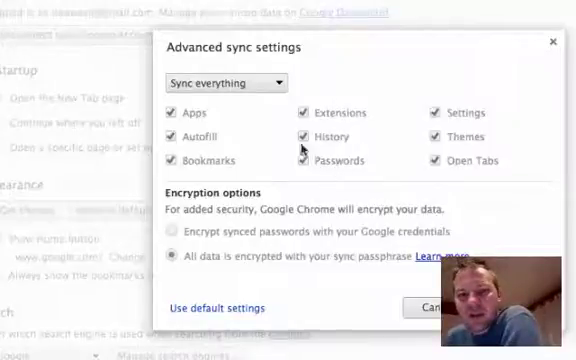